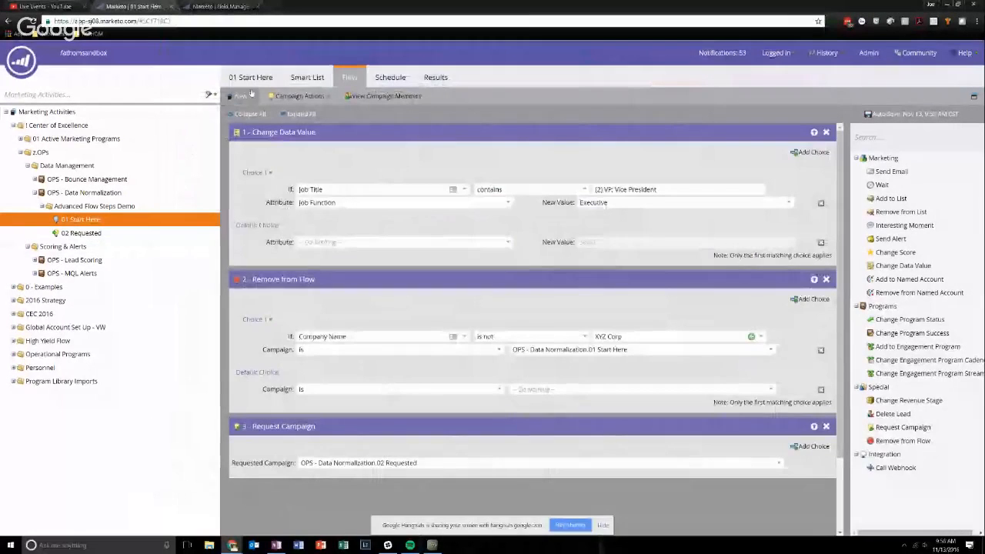
# - Show the OPS - Data Normalization program summary with its settings, results and member status
pyautogui.click(83, 192)
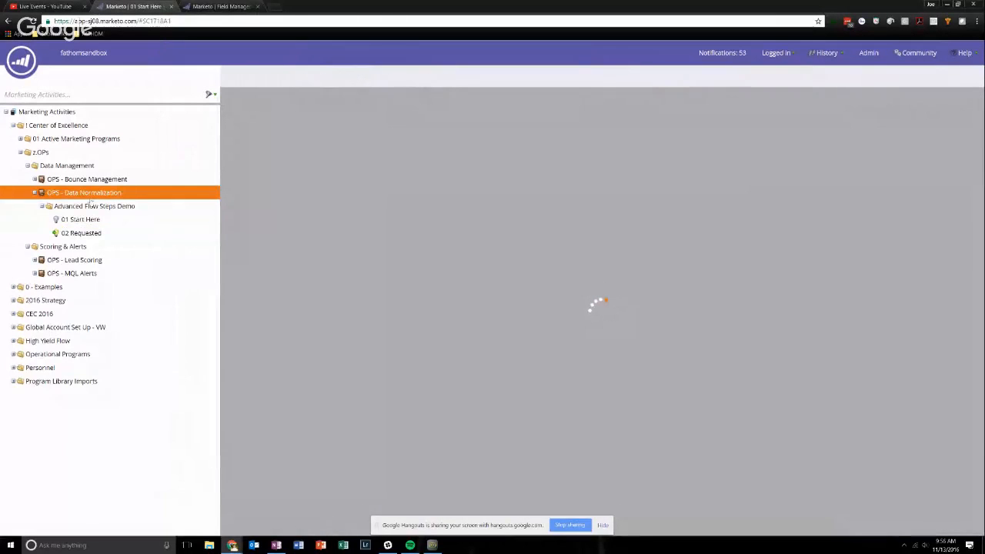
pyautogui.click(83, 193)
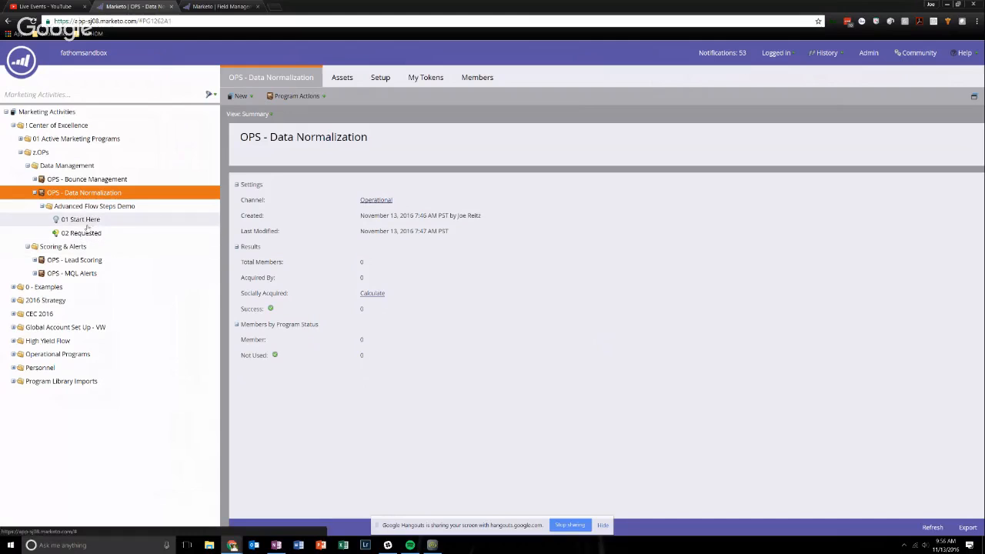
# - Show the 01 Start Here campaign's smart list with its Data Value Changes trigger on Job Title
pyautogui.click(80, 219)
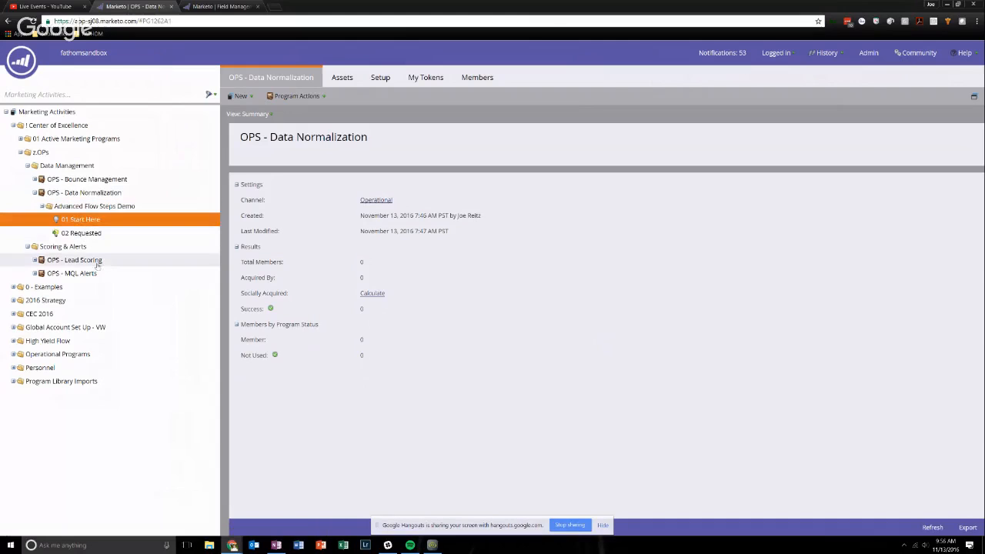
pyautogui.click(80, 219)
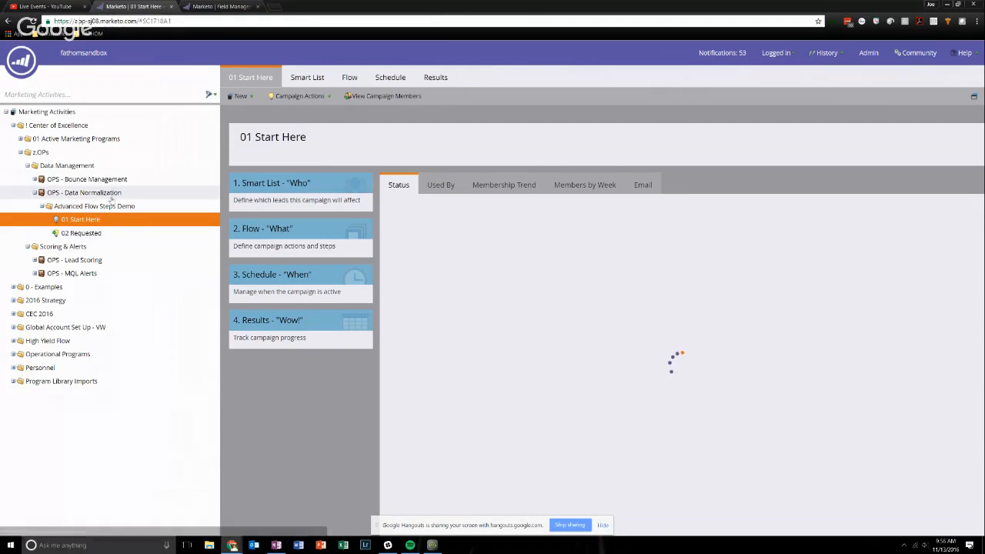
pyautogui.click(308, 77)
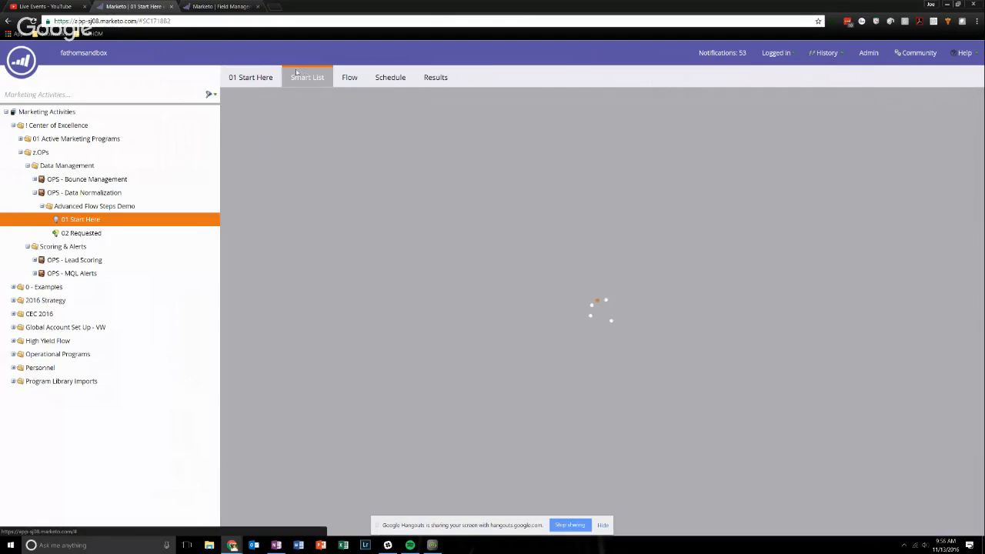
pyautogui.click(308, 77)
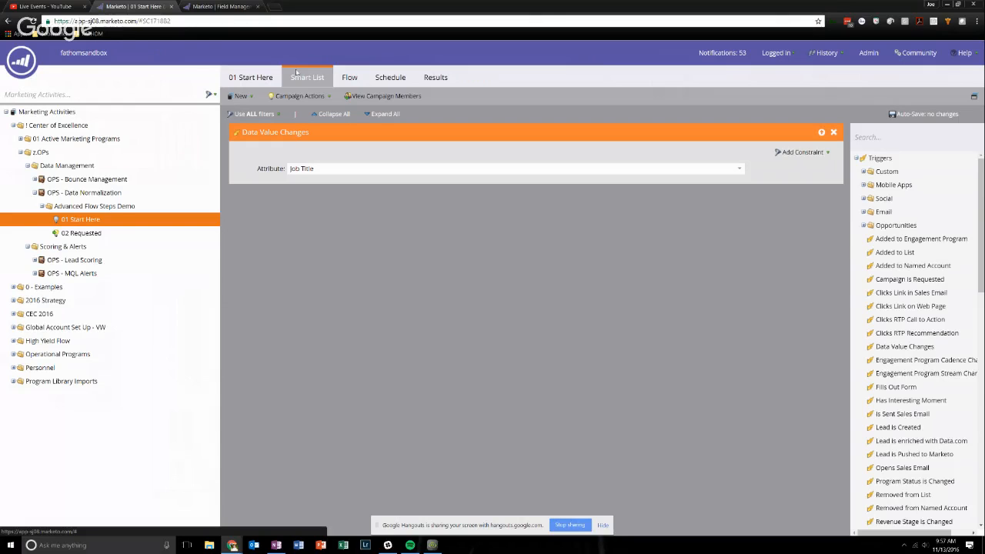
pyautogui.moveTo(259, 61)
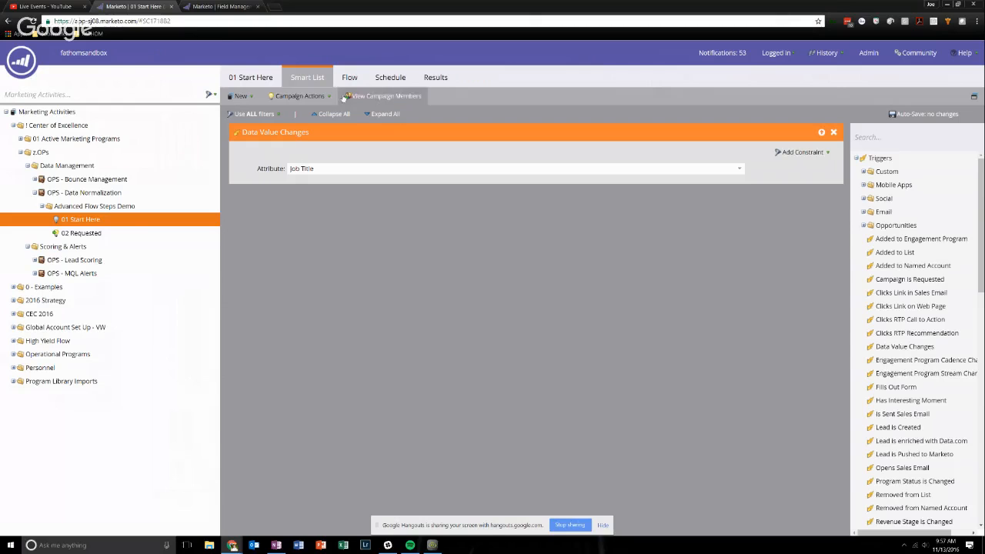
# - Show the 01 Start Here flow: Change Data Value, Remove from Flow, Request Campaign
pyautogui.click(349, 77)
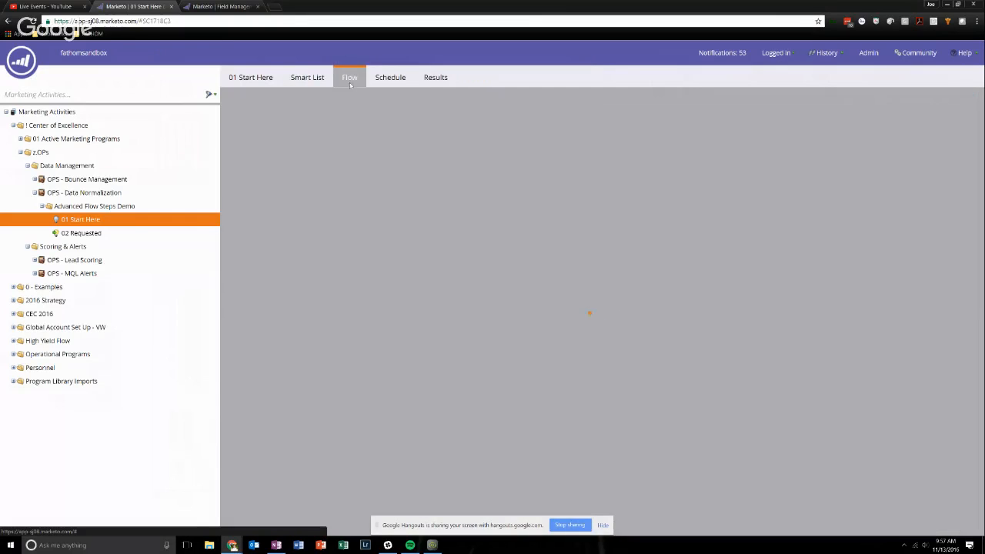
pyautogui.click(350, 77)
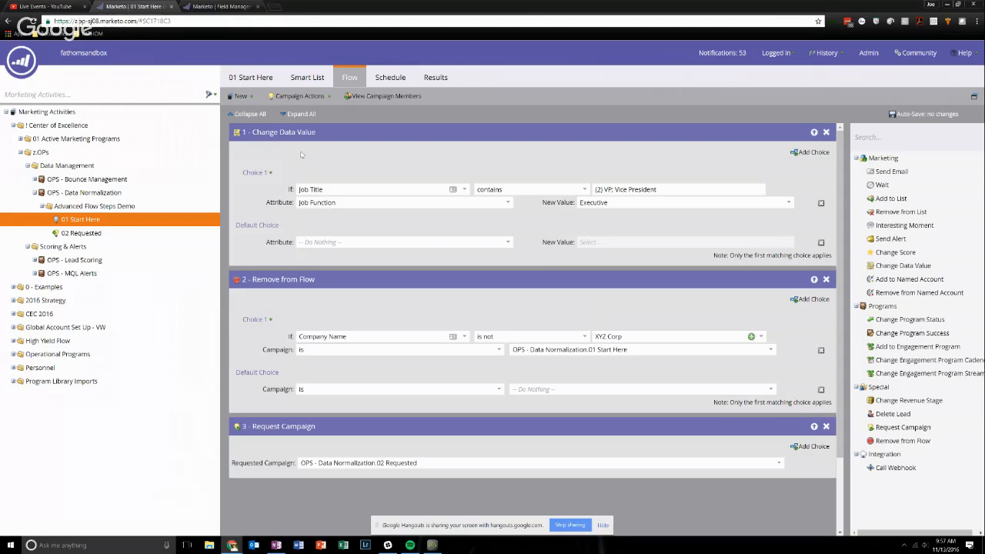
pyautogui.moveTo(397, 140)
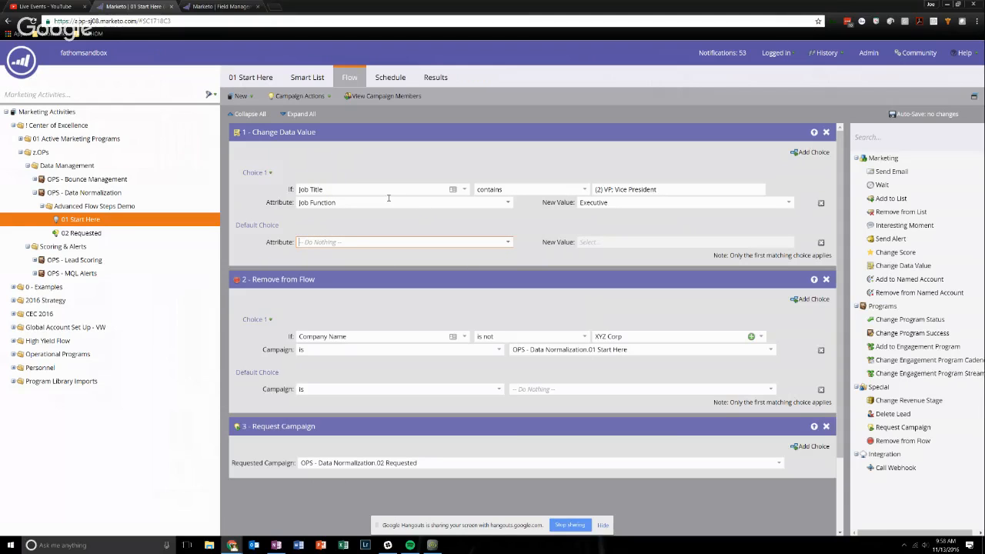
pyautogui.moveTo(806, 155)
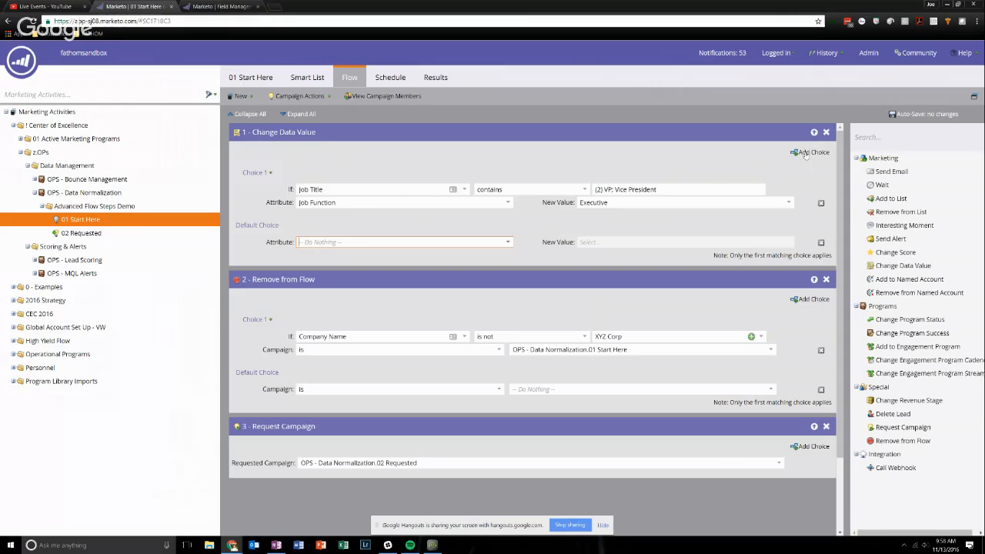
pyautogui.click(810, 152)
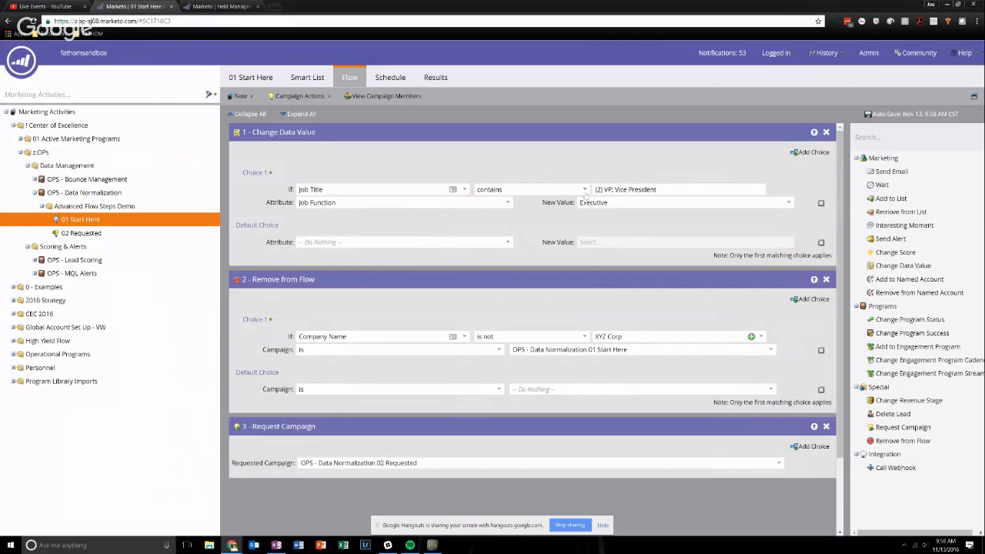
pyautogui.click(531, 188)
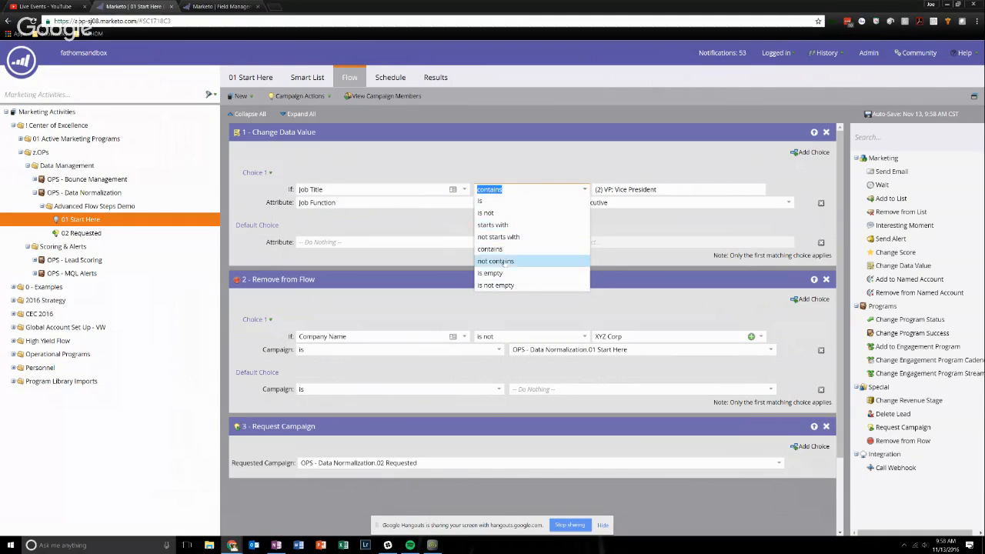
pyautogui.click(490, 249)
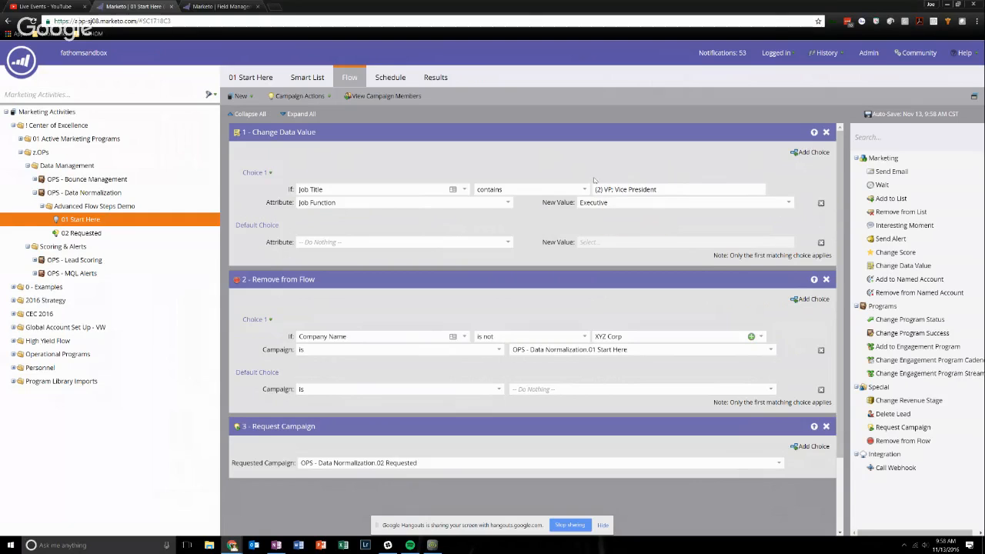
pyautogui.moveTo(625, 189)
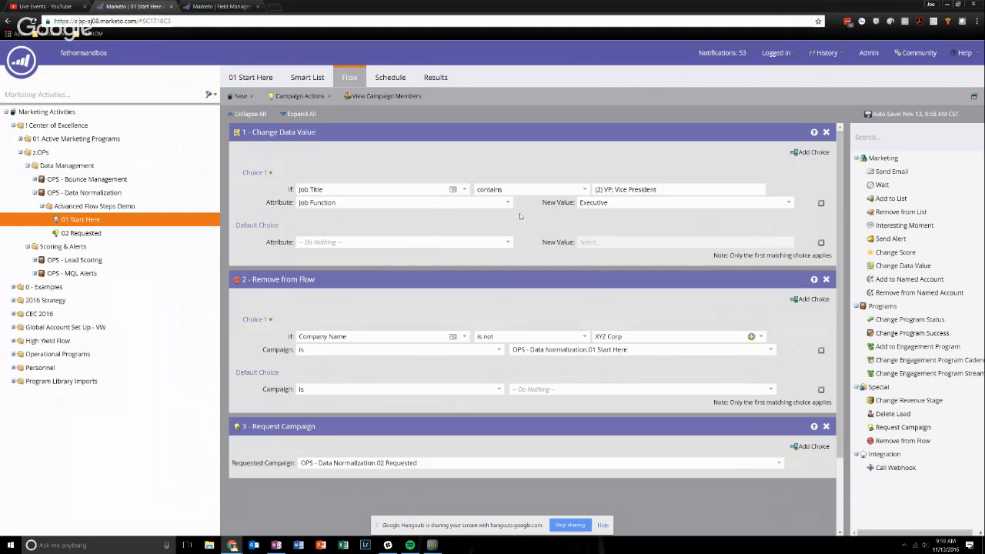
pyautogui.moveTo(308, 169)
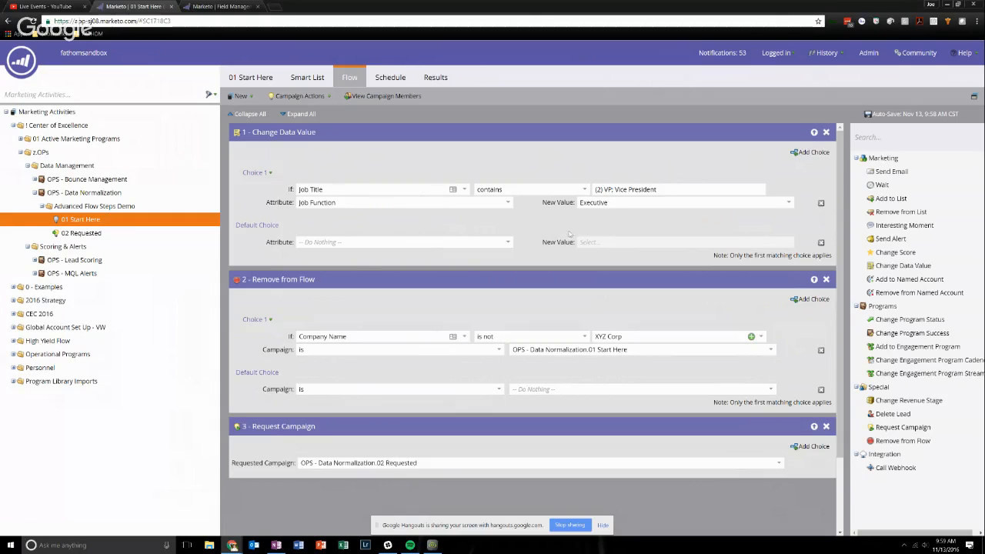
pyautogui.moveTo(399, 168)
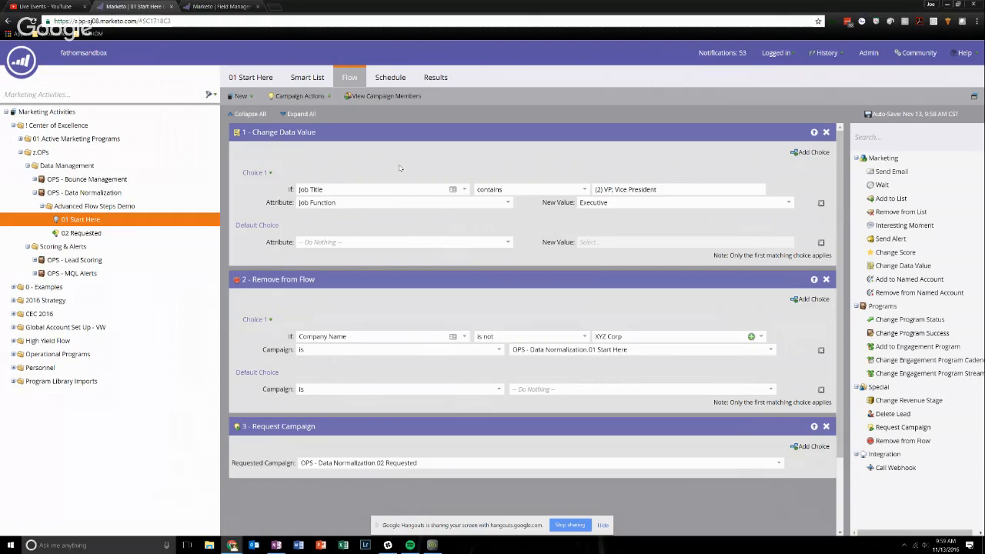
pyautogui.moveTo(287, 218)
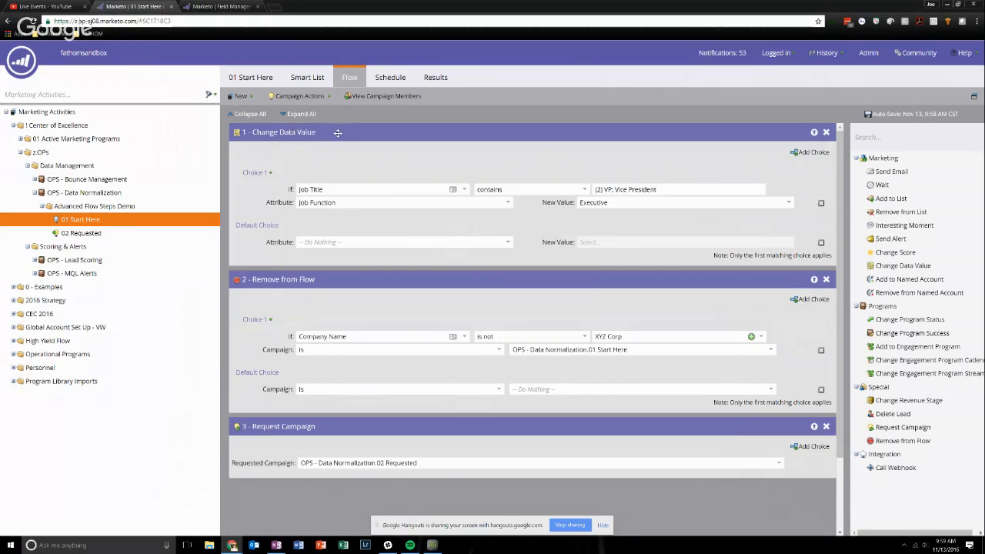
pyautogui.moveTo(468, 146)
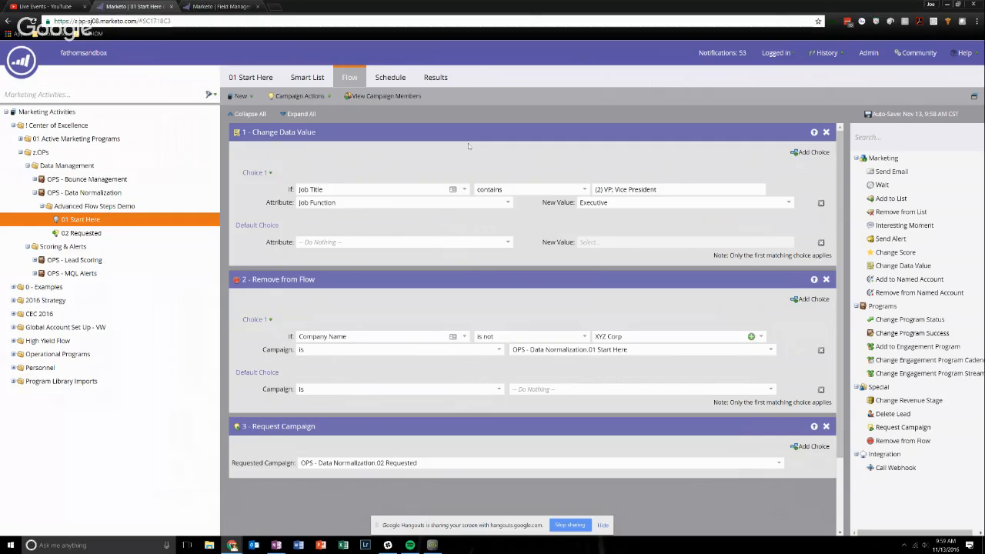
pyautogui.moveTo(363, 151)
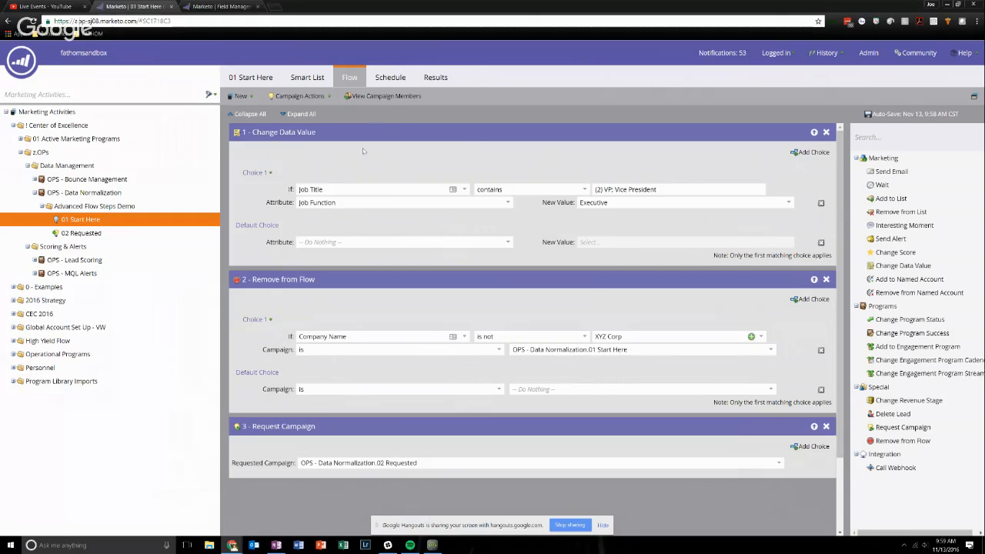
pyautogui.moveTo(308, 235)
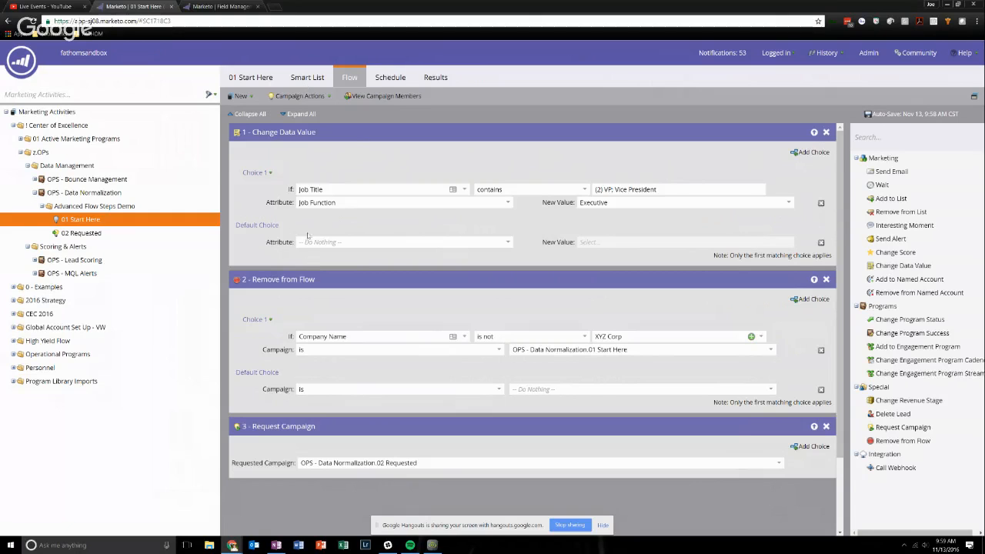
pyautogui.scroll(-3)
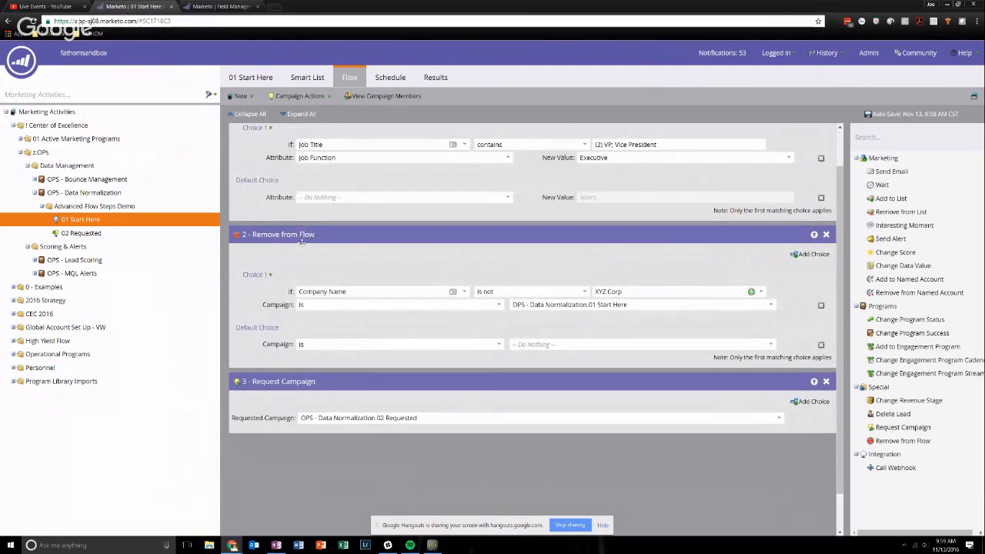
pyautogui.moveTo(410, 241)
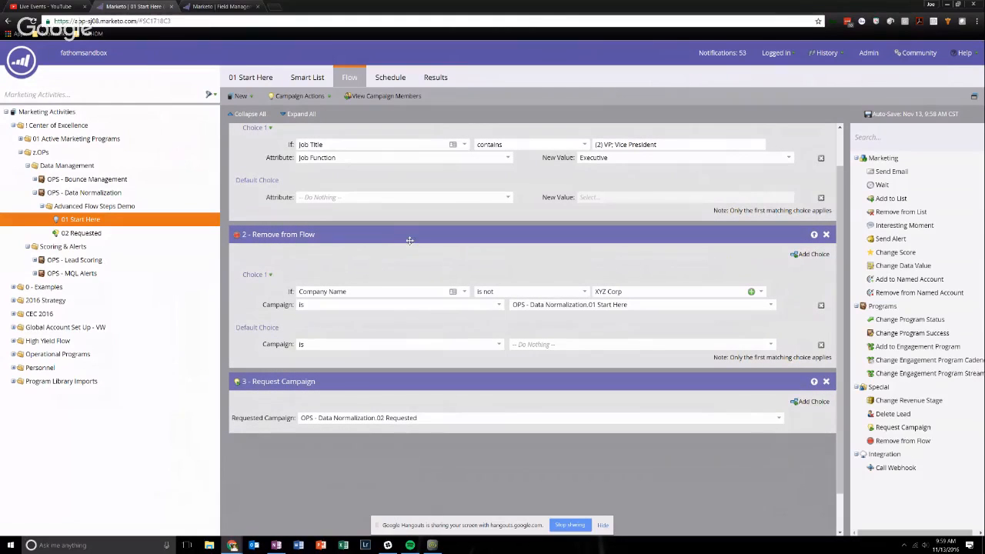
pyautogui.scroll(3)
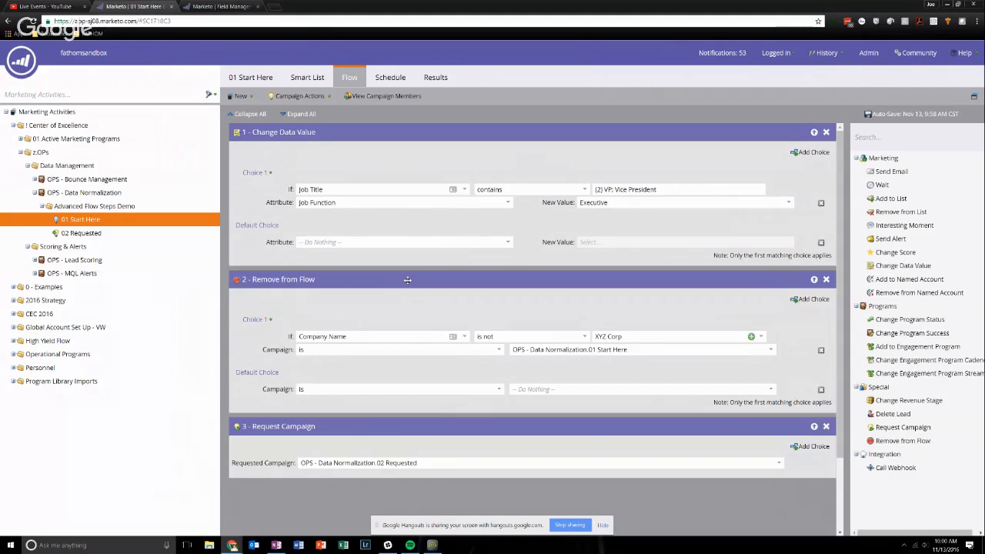
pyautogui.moveTo(395, 292)
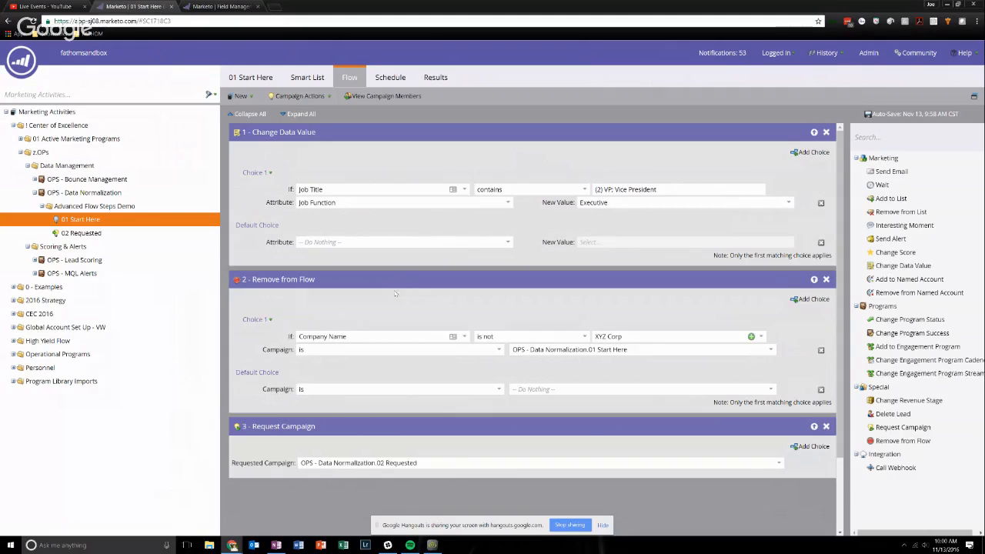
pyautogui.moveTo(400, 268)
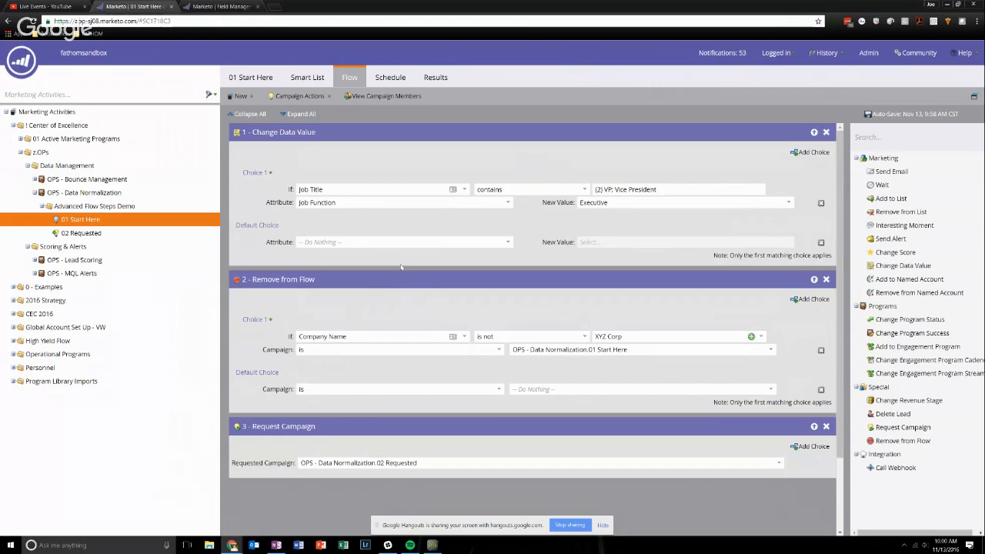
pyautogui.moveTo(326, 314)
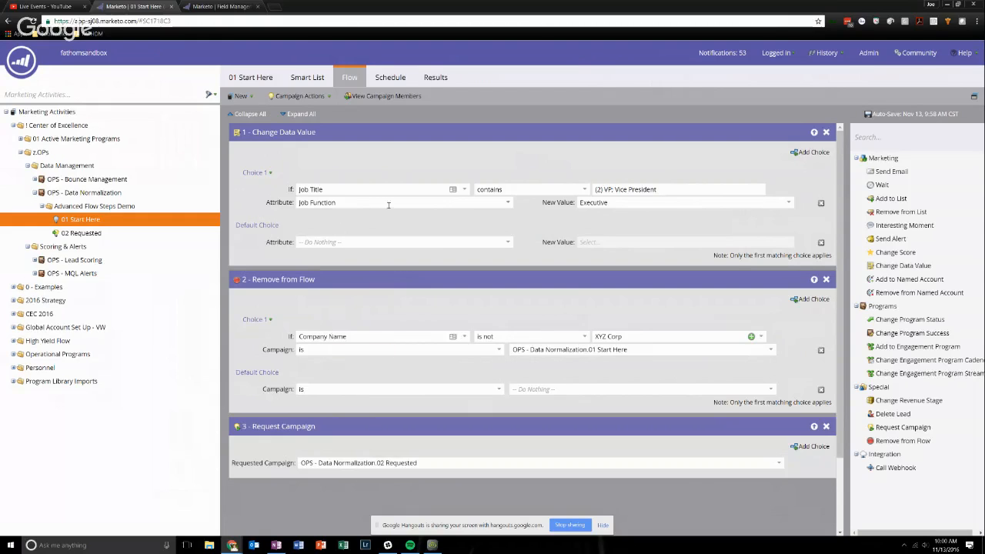
pyautogui.moveTo(340, 298)
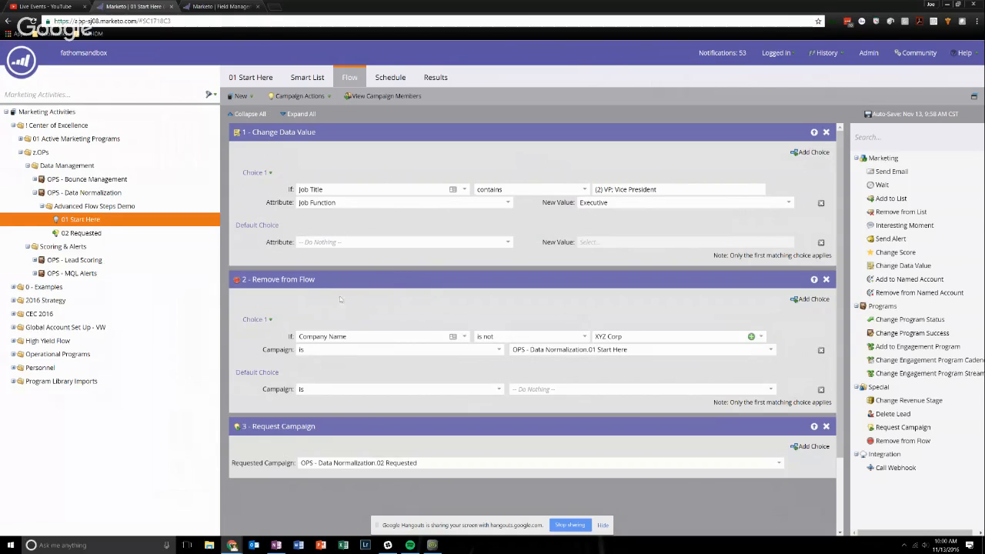
pyautogui.moveTo(317, 314)
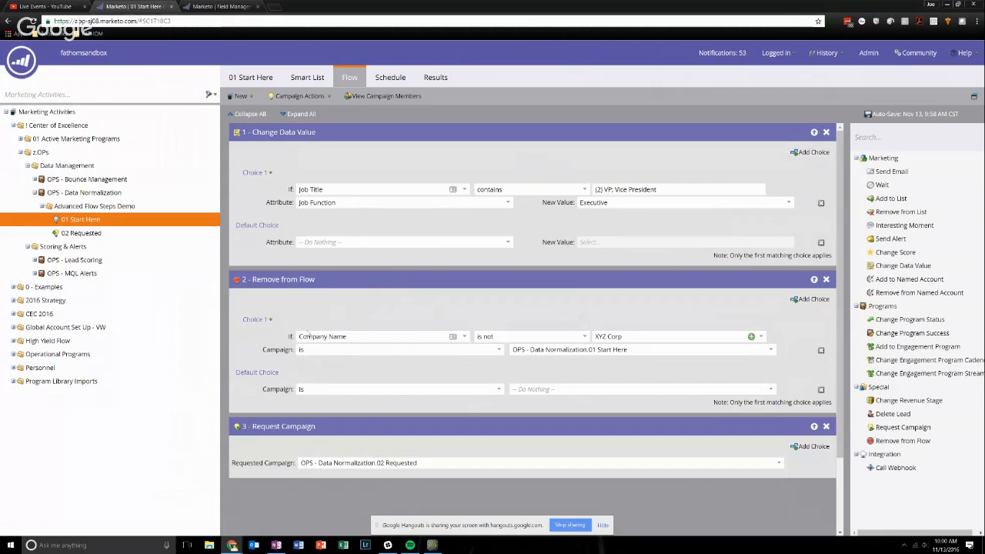
pyautogui.moveTo(462, 317)
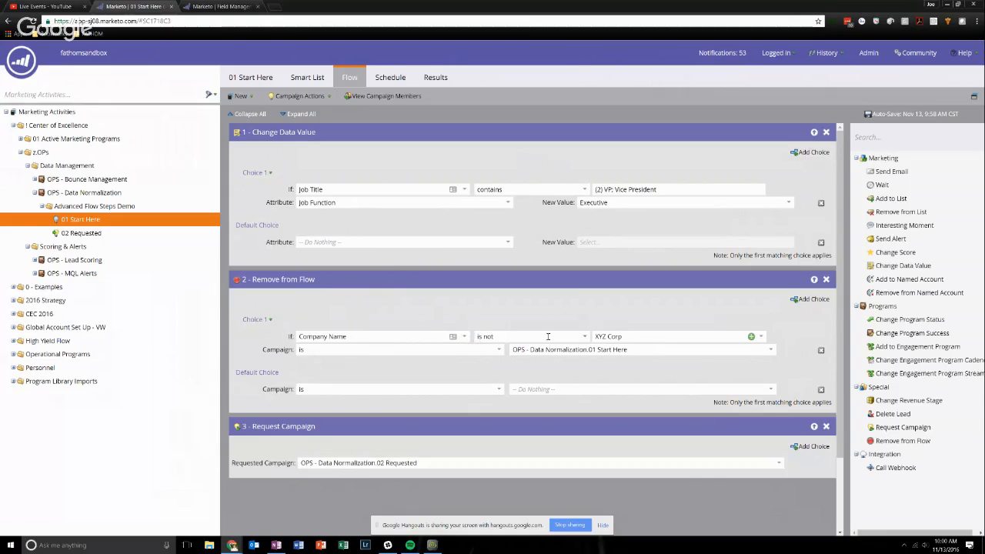
pyautogui.moveTo(326, 354)
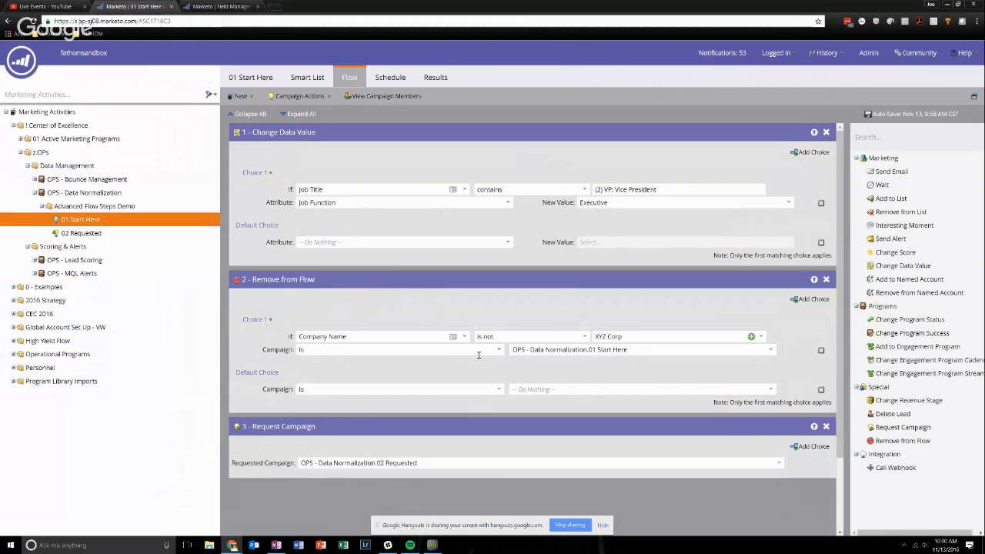
pyautogui.moveTo(449, 360)
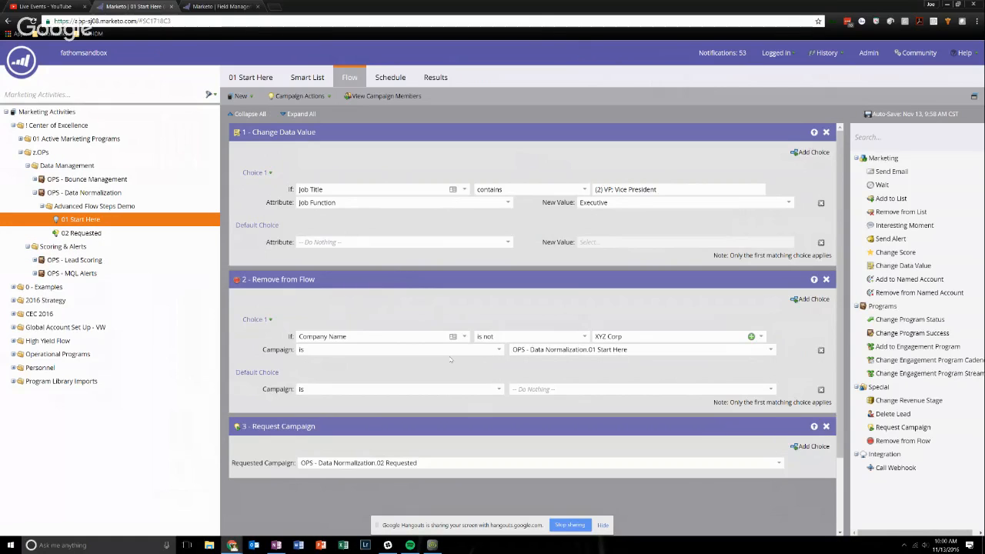
pyautogui.moveTo(438, 371)
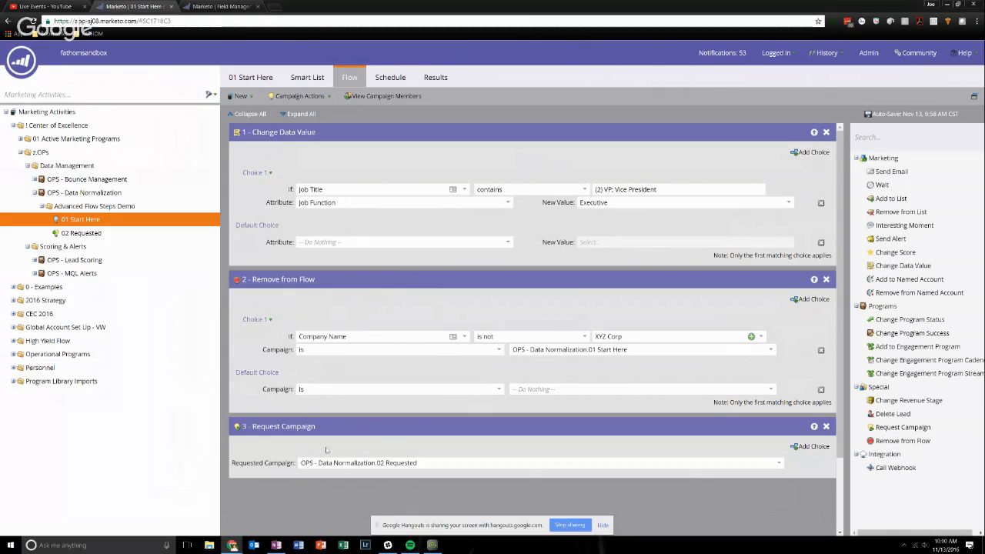
pyautogui.moveTo(320, 419)
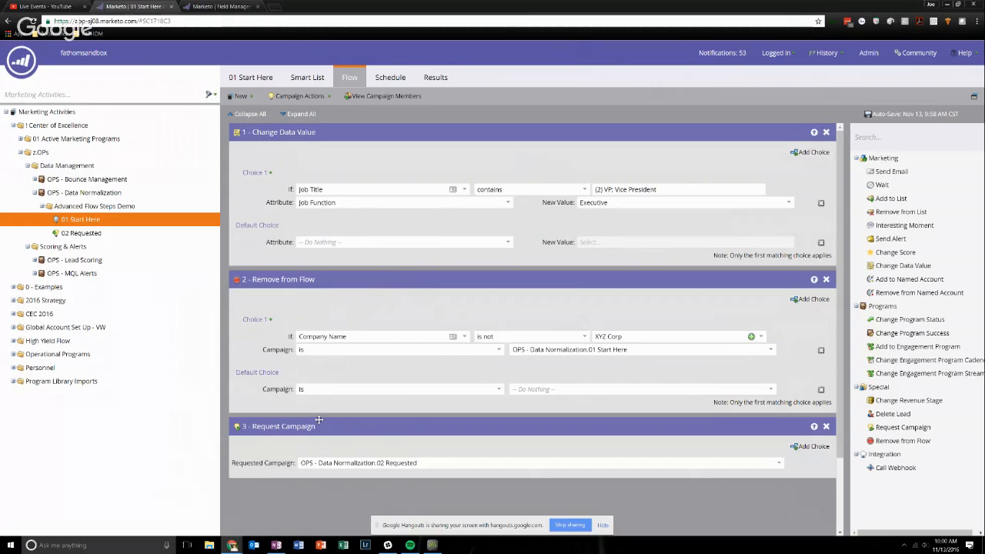
pyautogui.moveTo(320, 421)
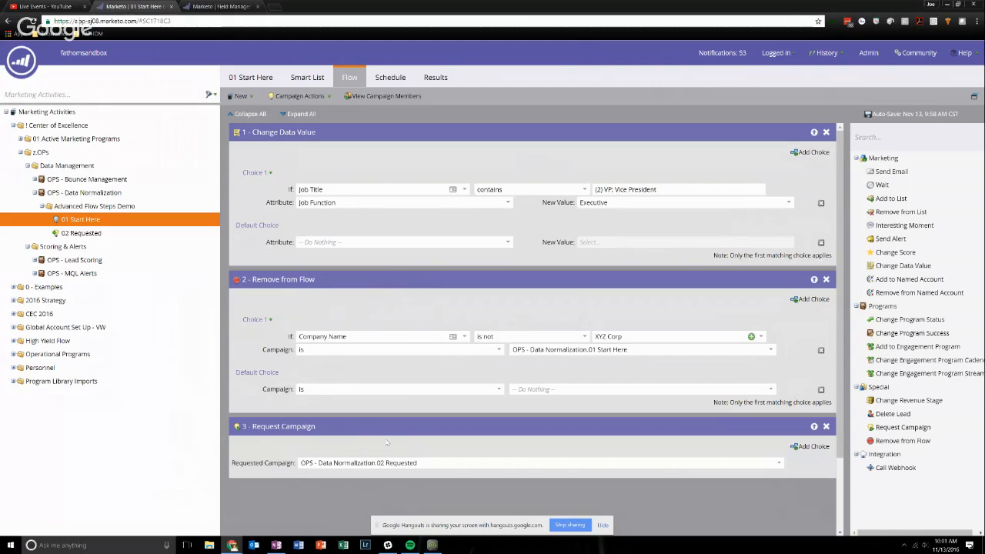
pyautogui.moveTo(412, 419)
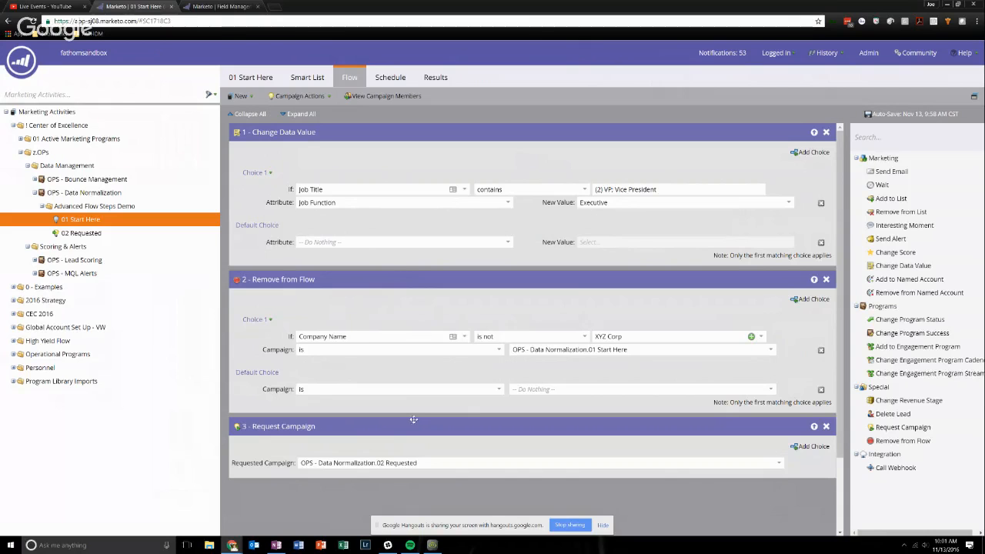
pyautogui.scroll(-3)
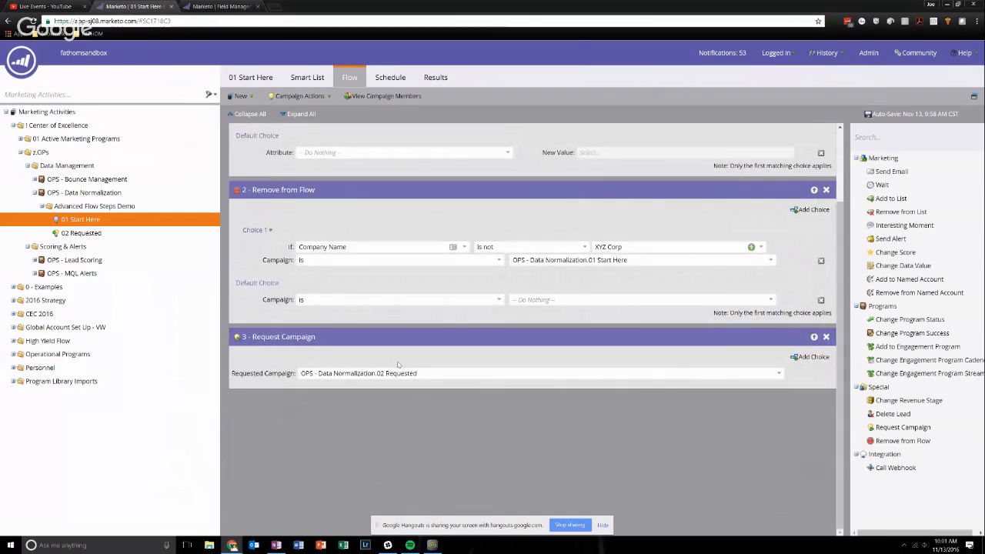
pyautogui.moveTo(393, 362)
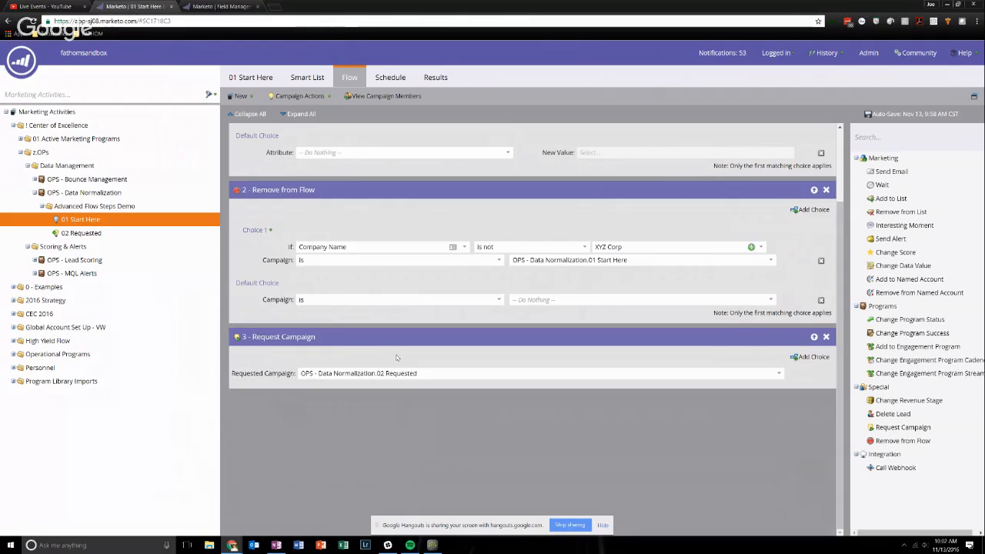
pyautogui.moveTo(280, 365)
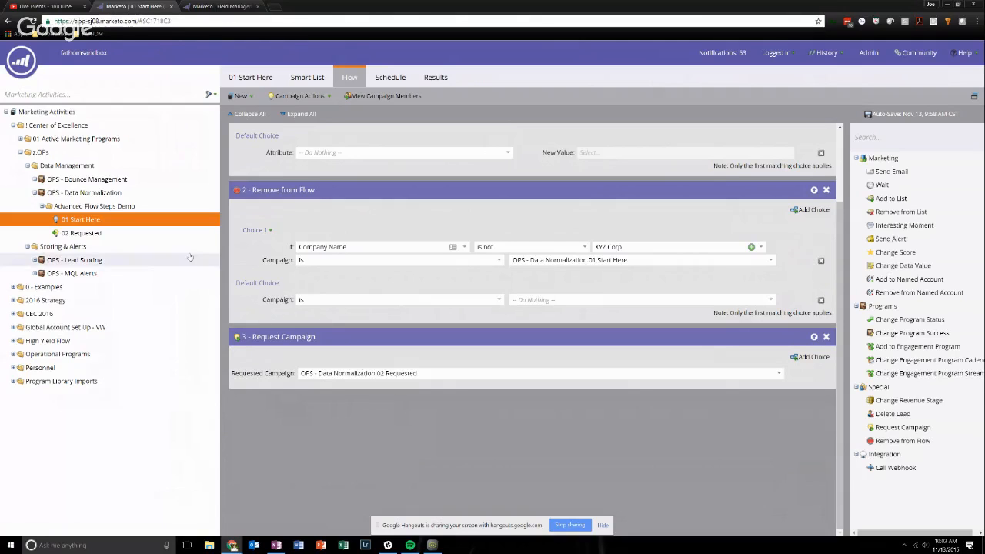
pyautogui.moveTo(302, 352)
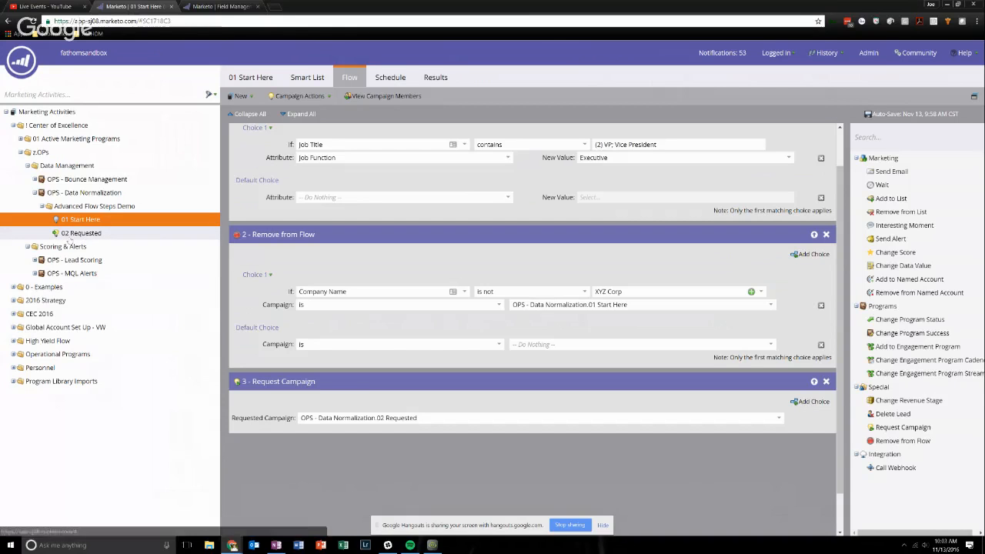
# - Show the 02 Requested campaign's smart list with its Campaign is Requested trigger from Marketo Flow Action
pyautogui.click(80, 232)
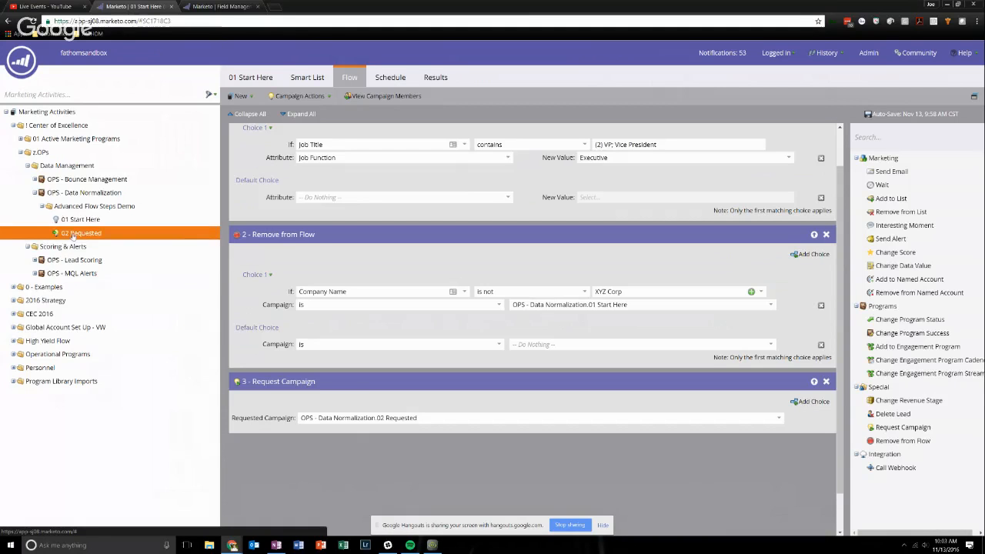
pyautogui.click(81, 233)
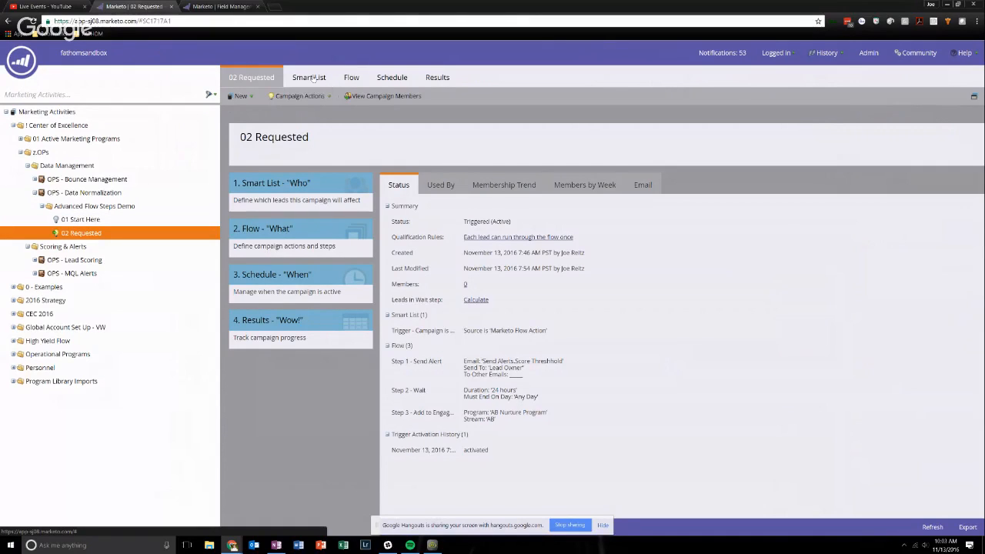
pyautogui.click(308, 77)
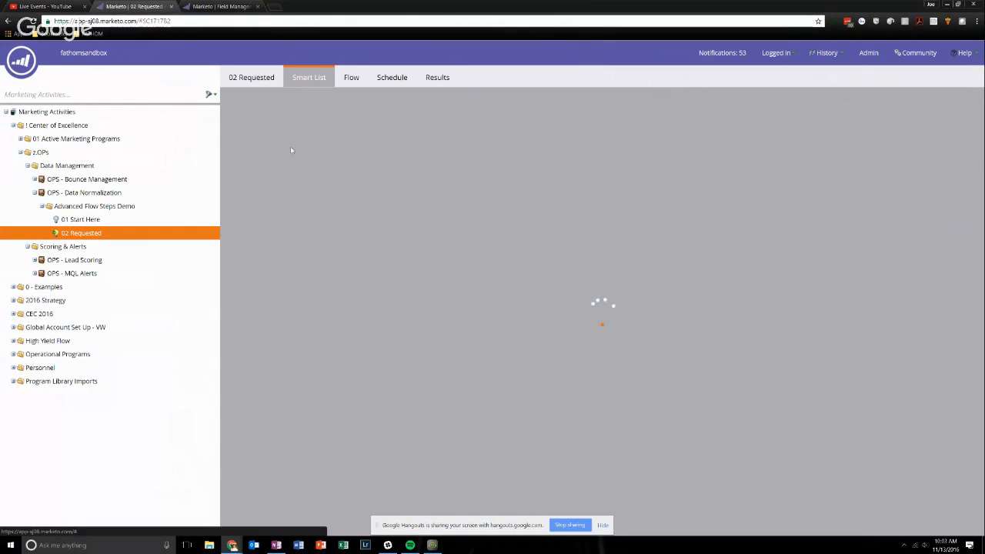
pyautogui.click(308, 77)
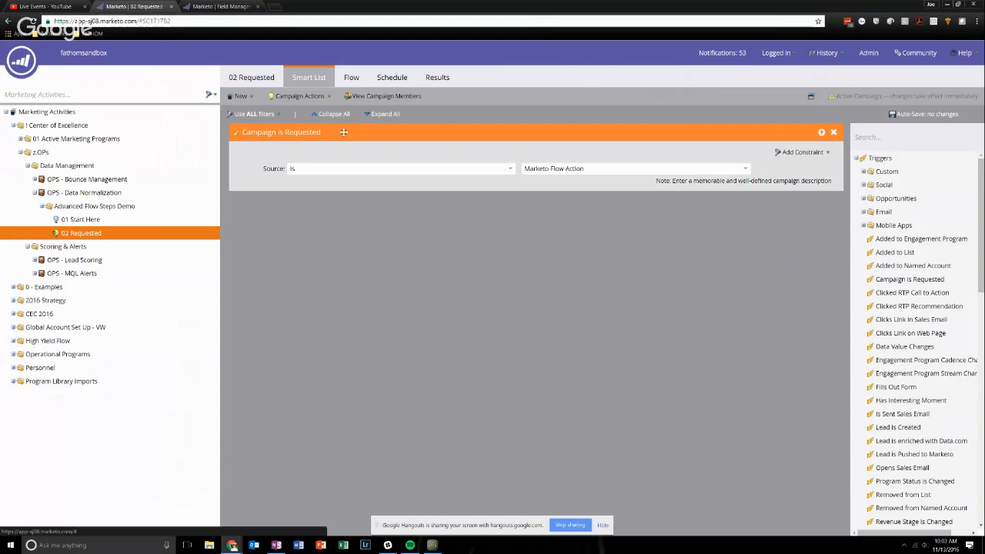
pyautogui.moveTo(794, 203)
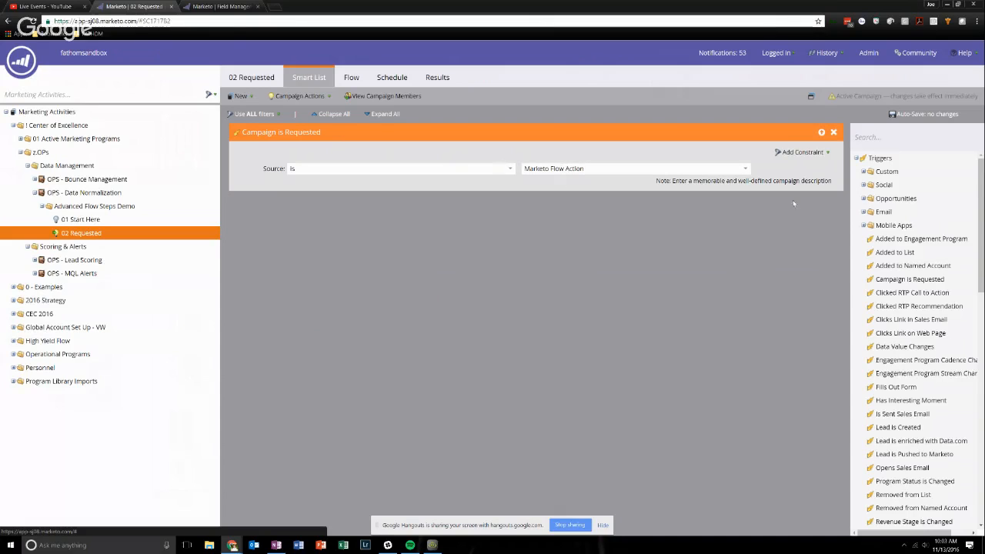
pyautogui.moveTo(581, 385)
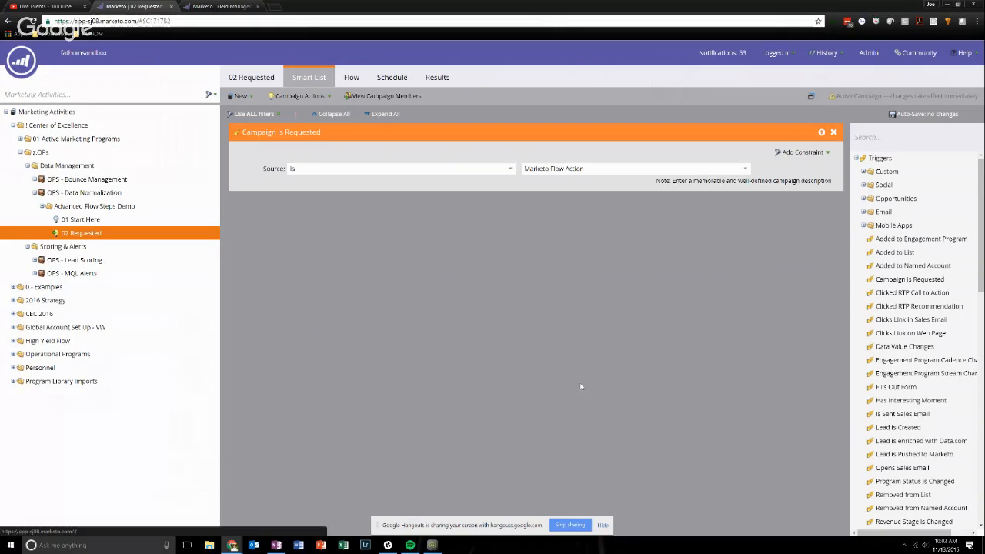
pyautogui.moveTo(367, 323)
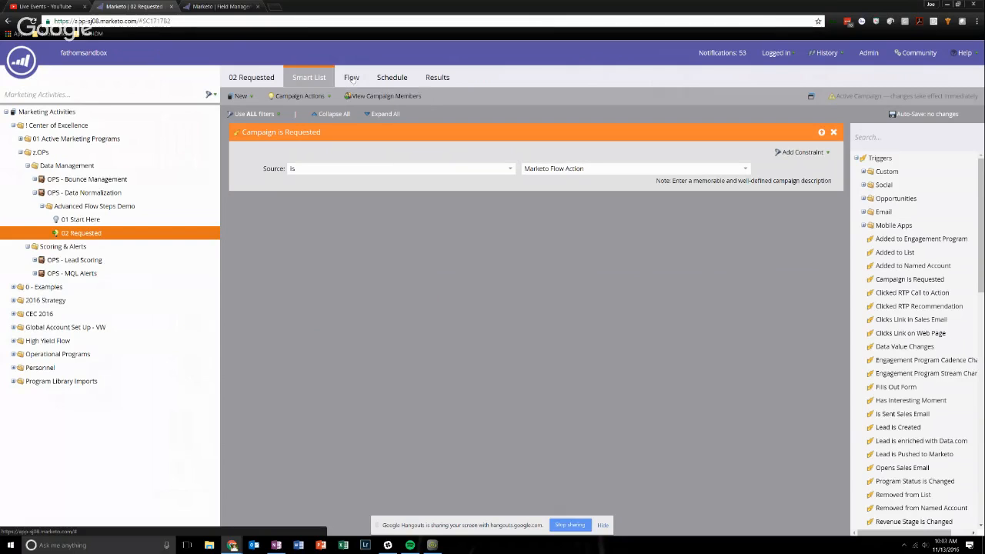
# - Show the 02 Requested flow: Send Alert to Lead Owner, Wait 24 hours, Add to AB Nurture Program
pyautogui.click(351, 77)
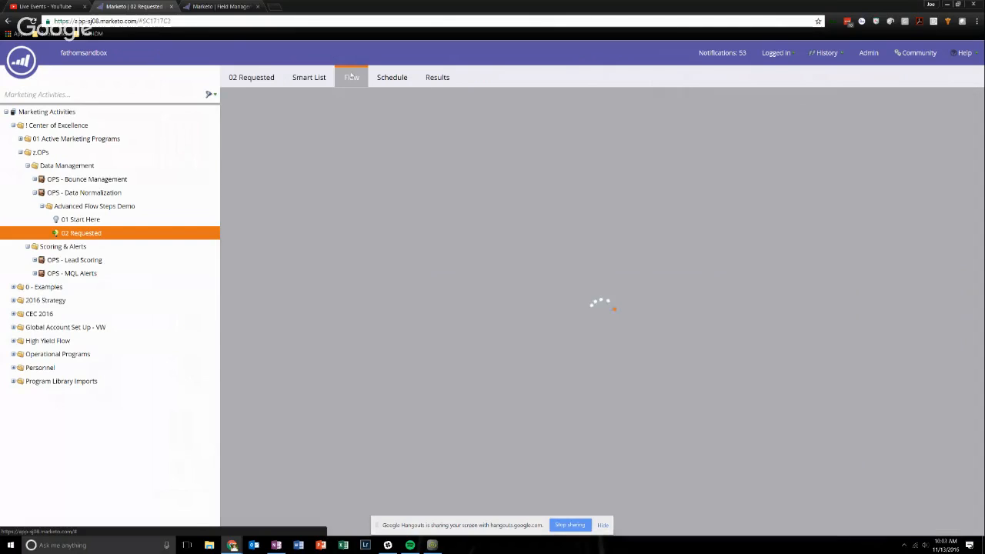
pyautogui.click(351, 77)
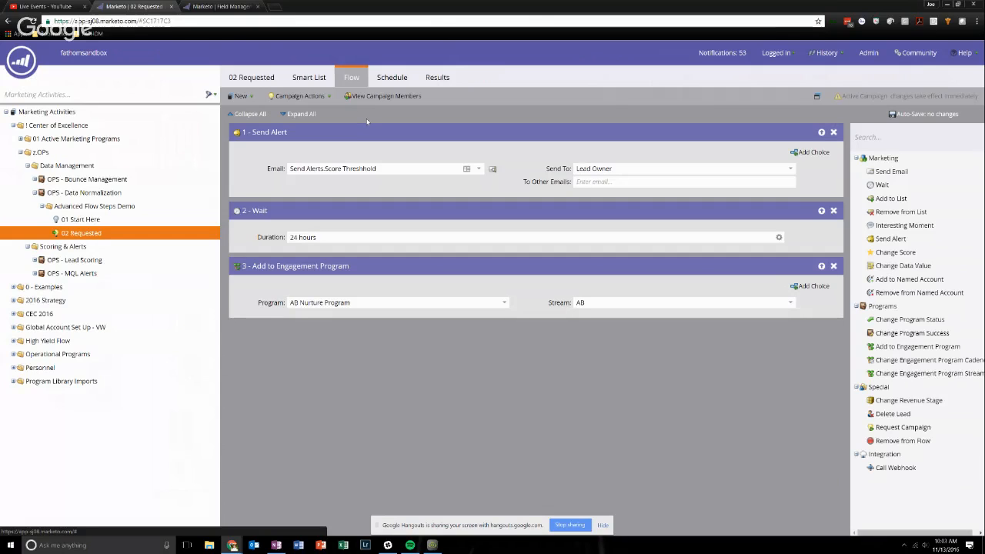
pyautogui.moveTo(506, 194)
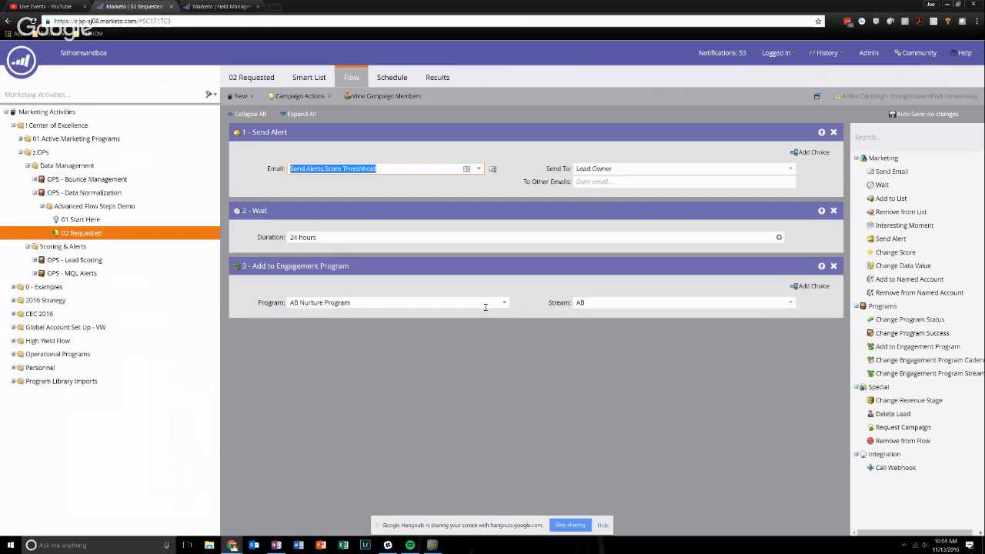
pyautogui.moveTo(500, 397)
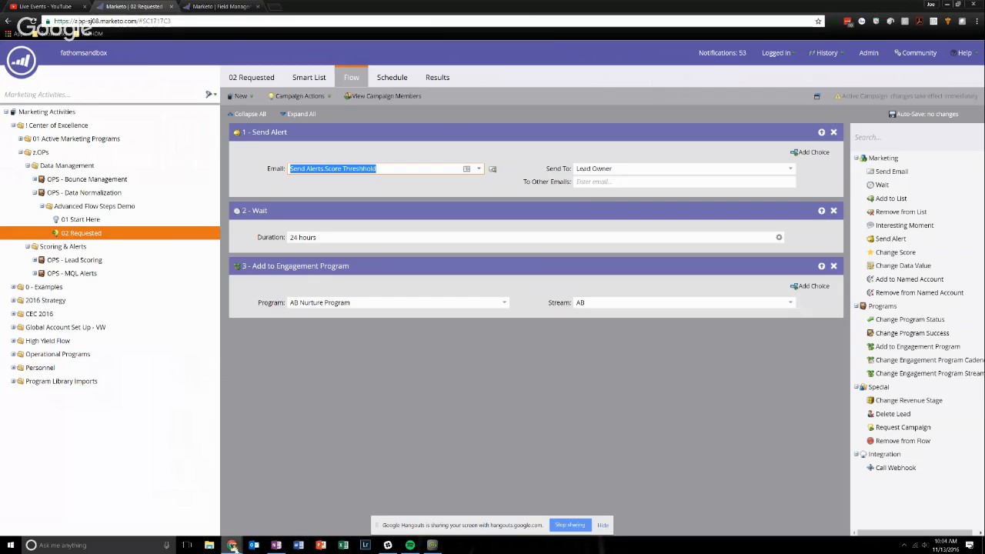
pyautogui.moveTo(234, 545)
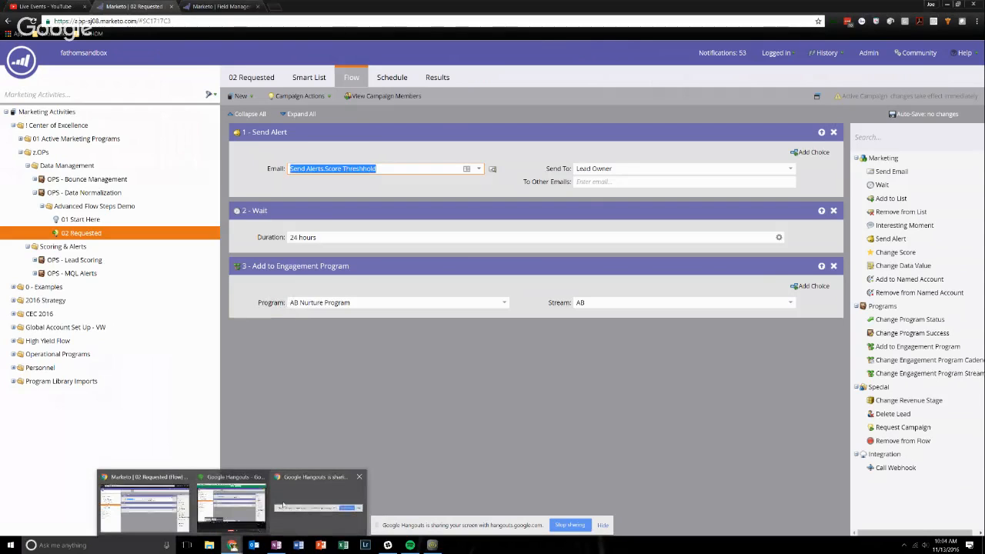